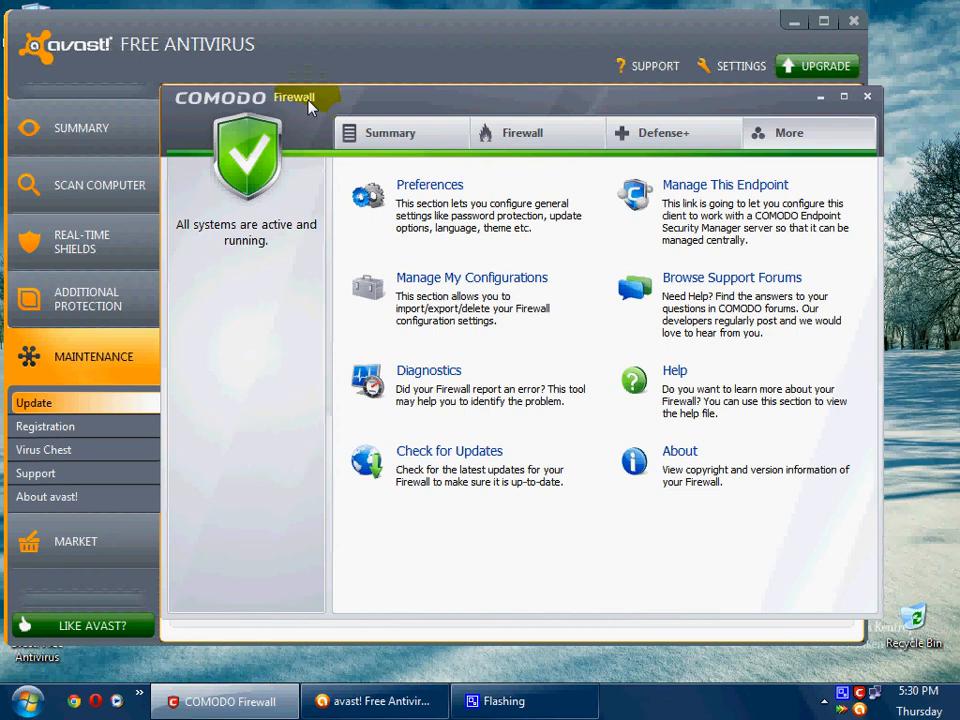
mouse_move(732, 132)
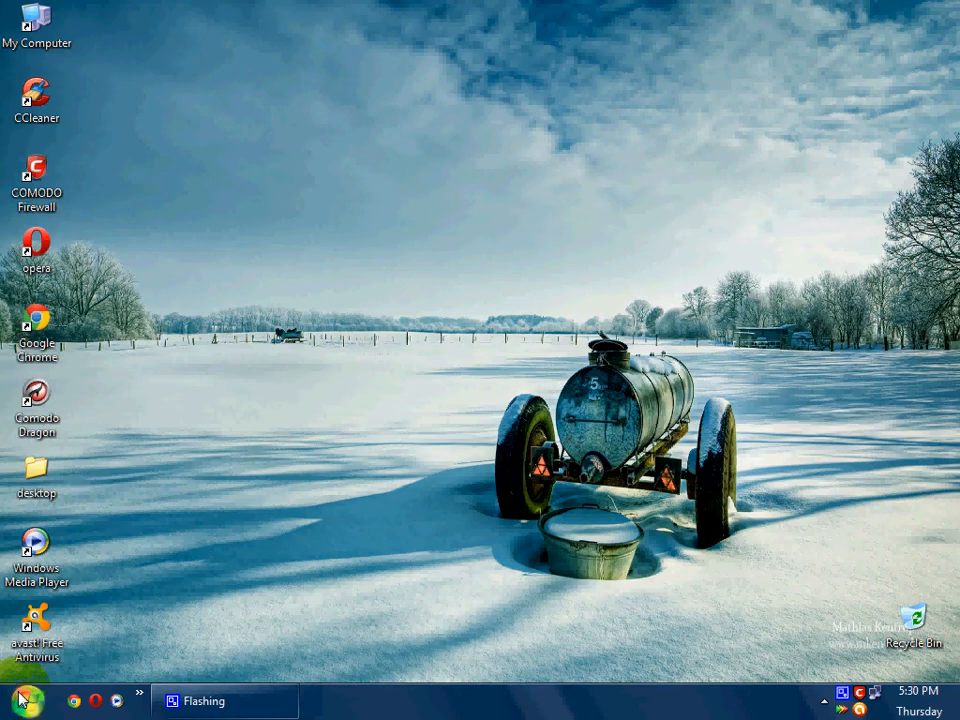
Reach Add or Remove Programs via Start and Control Panel and select avast! Free Antivirus.
click(20, 700)
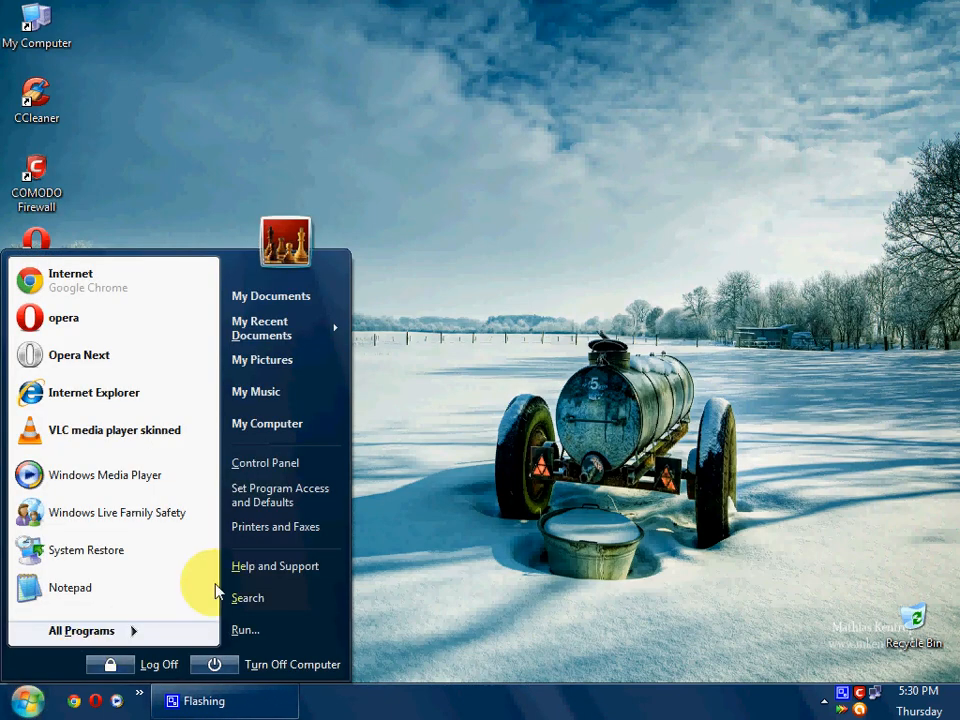
click(288, 472)
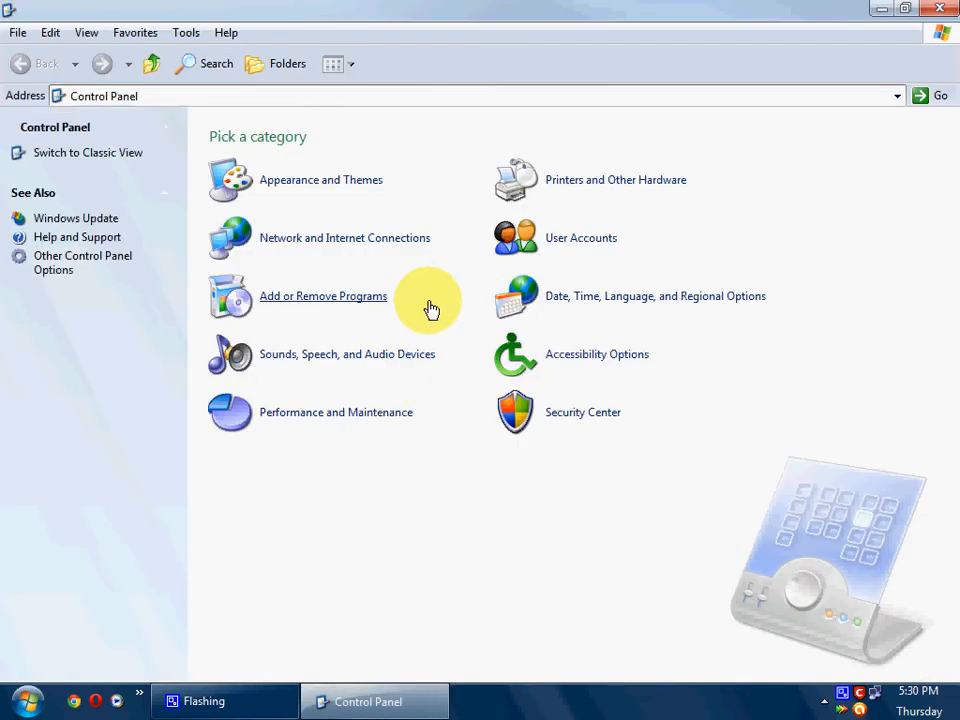
click(322, 296)
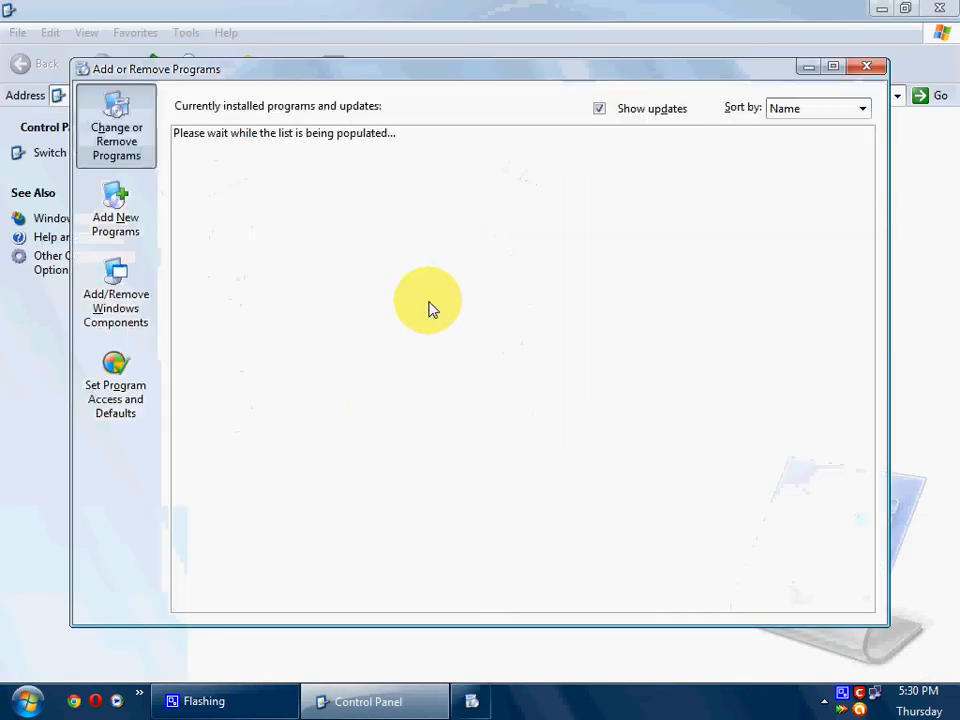
mouse_move(486, 184)
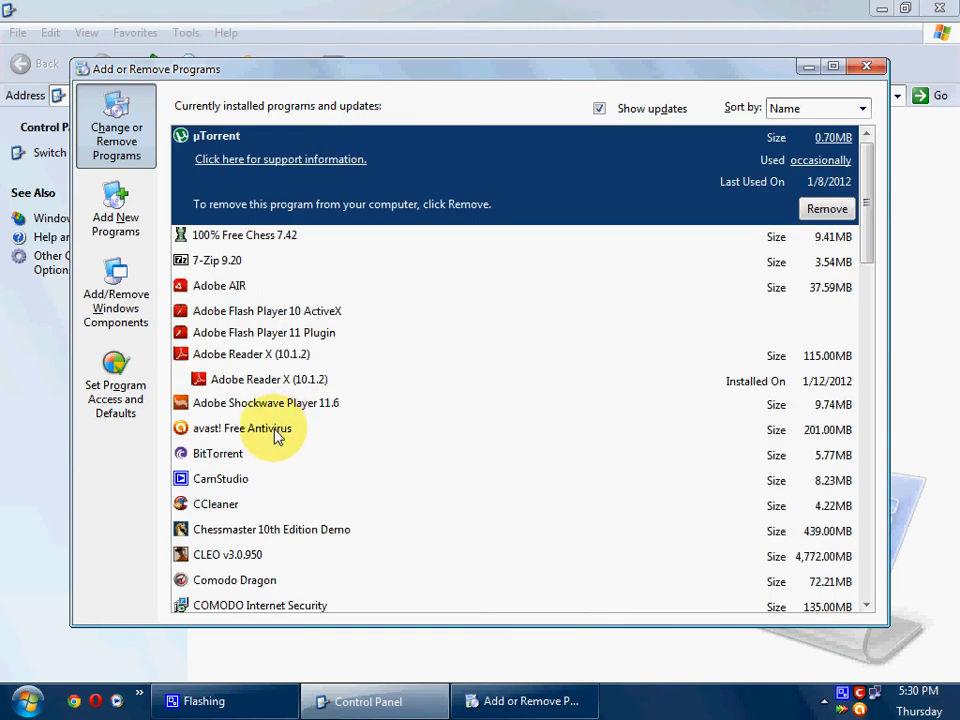
click(246, 428)
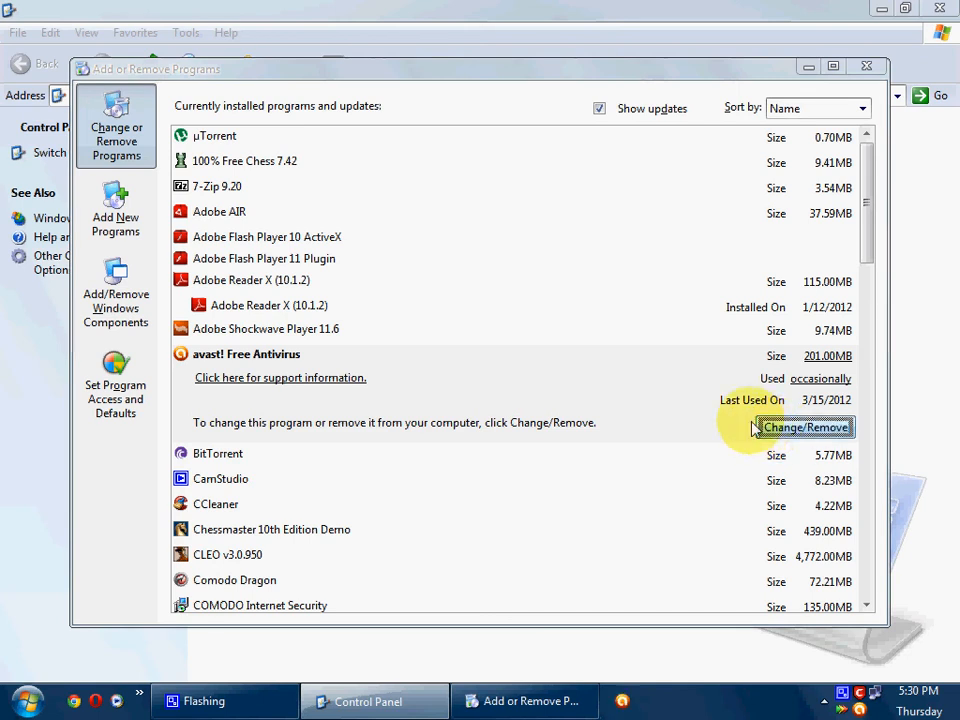
Start Change/Remove for avast and choose Change to reach the component list.
click(804, 428)
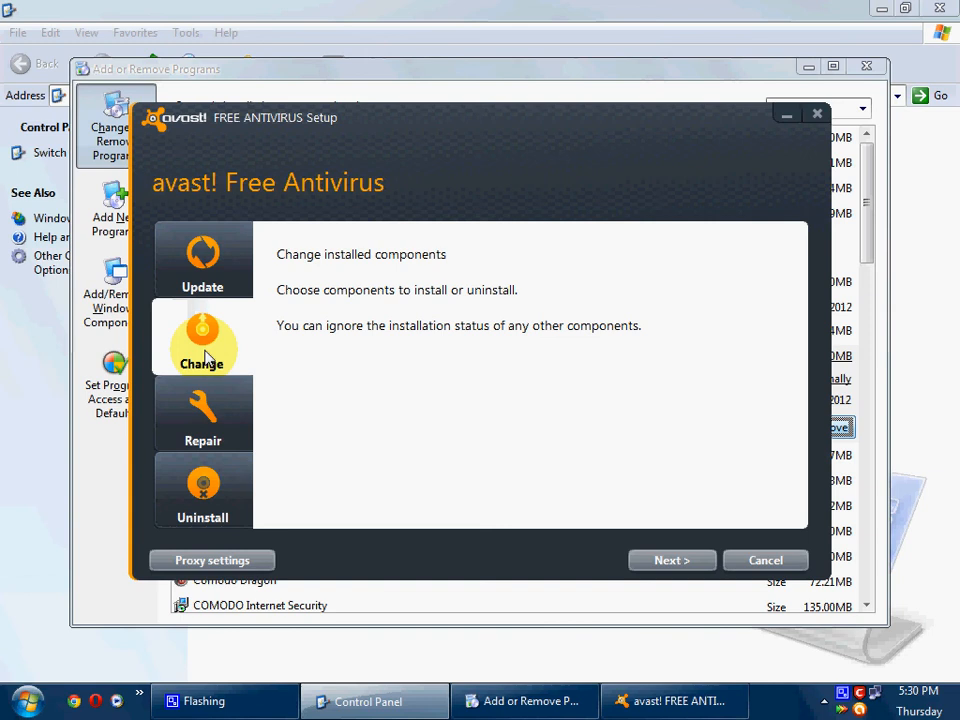
click(672, 560)
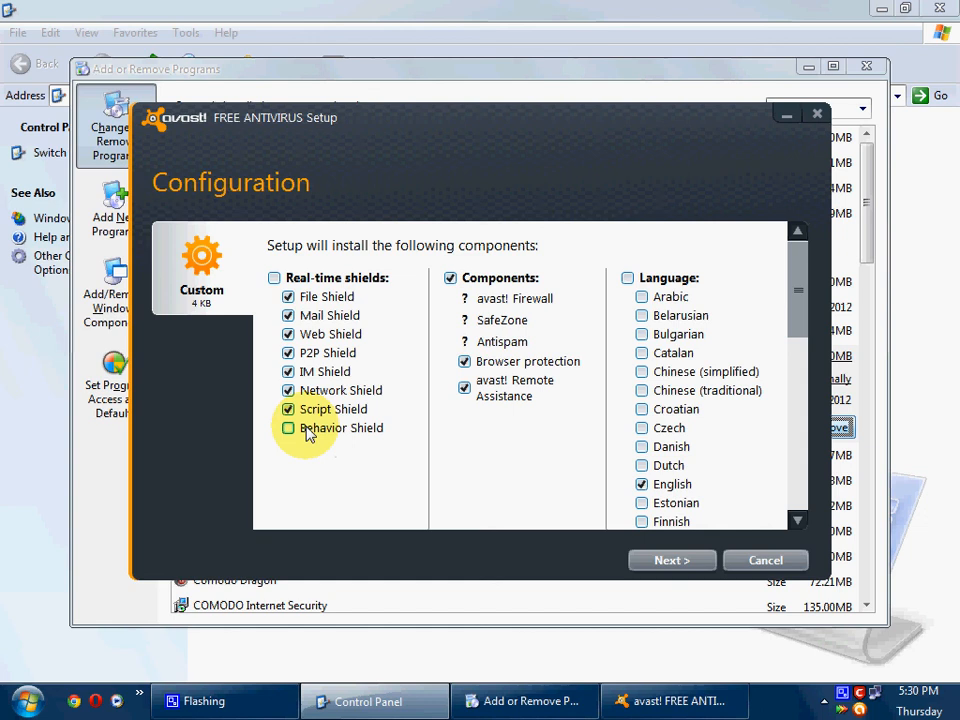
Tick the Behavior Shield component and close Control Panel, leaving COMODO Firewall open.
click(288, 428)
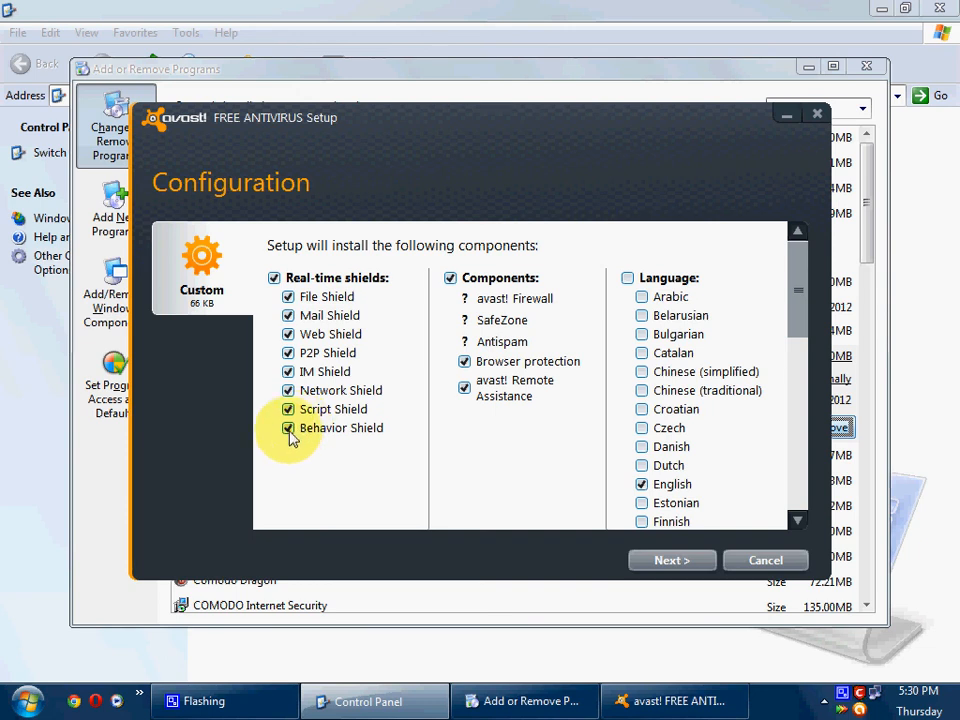
mouse_move(300, 448)
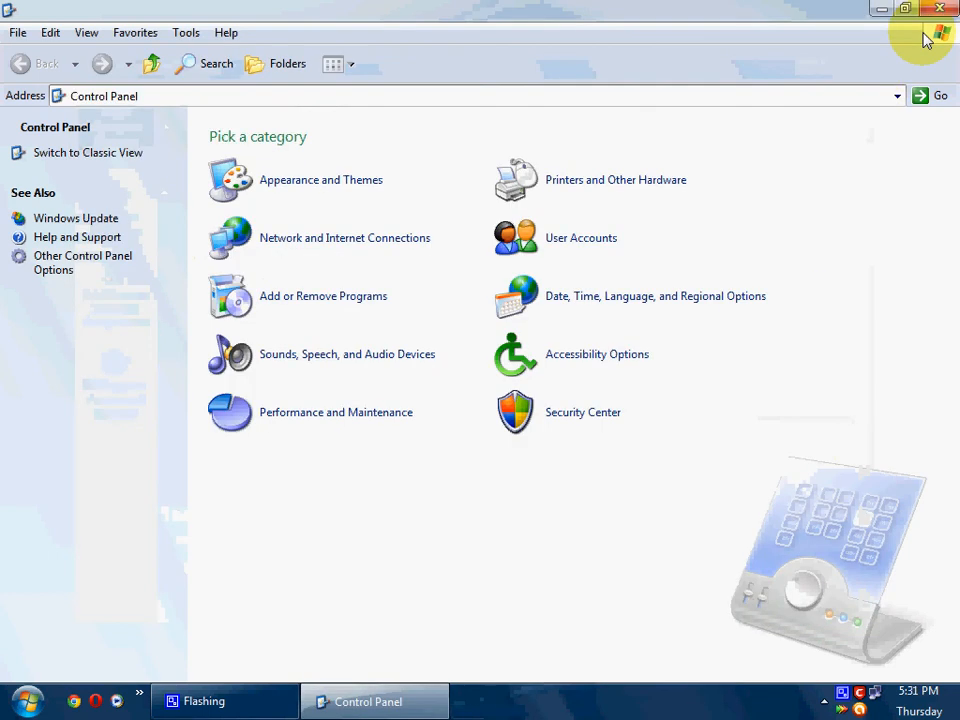
click(940, 8)
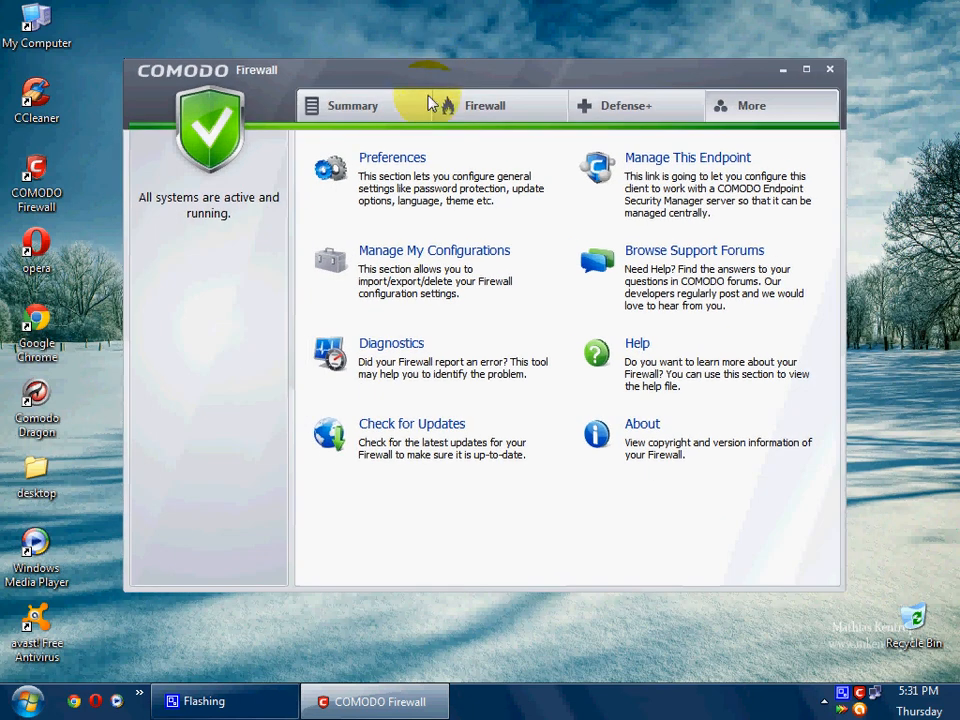
View Defense+ tasks, then the Summary of connections and Defense+ activity.
click(624, 104)
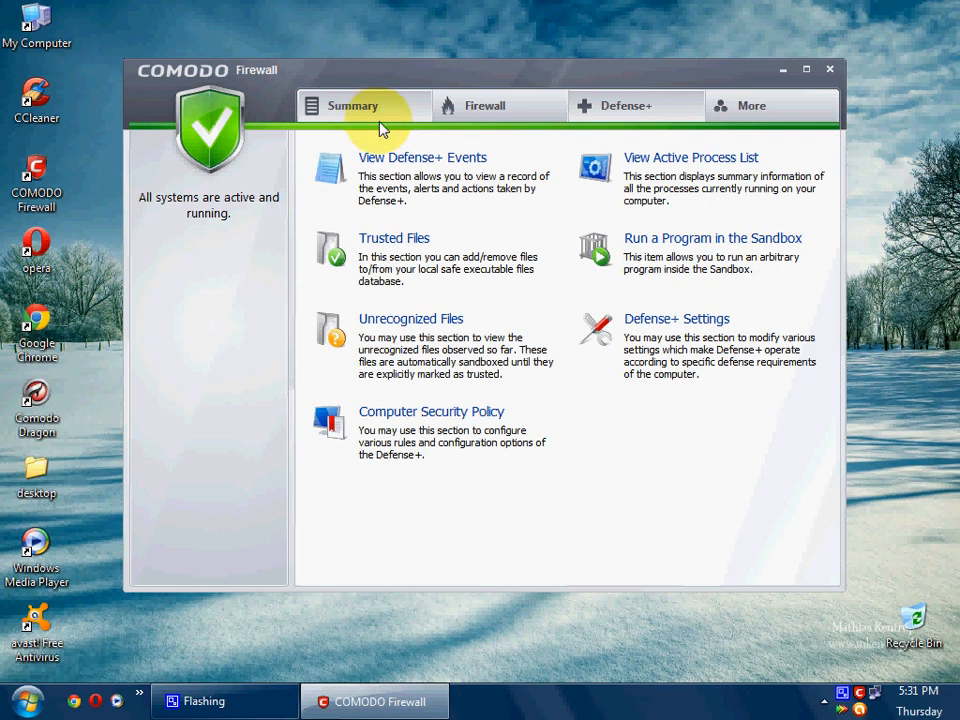
click(352, 104)
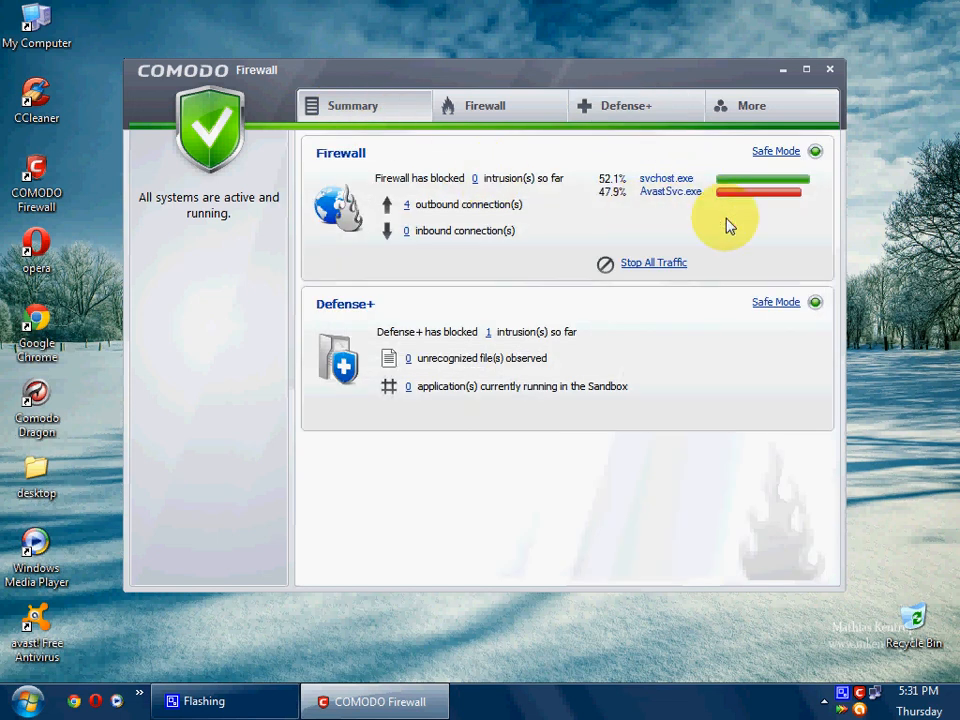
mouse_move(336, 76)
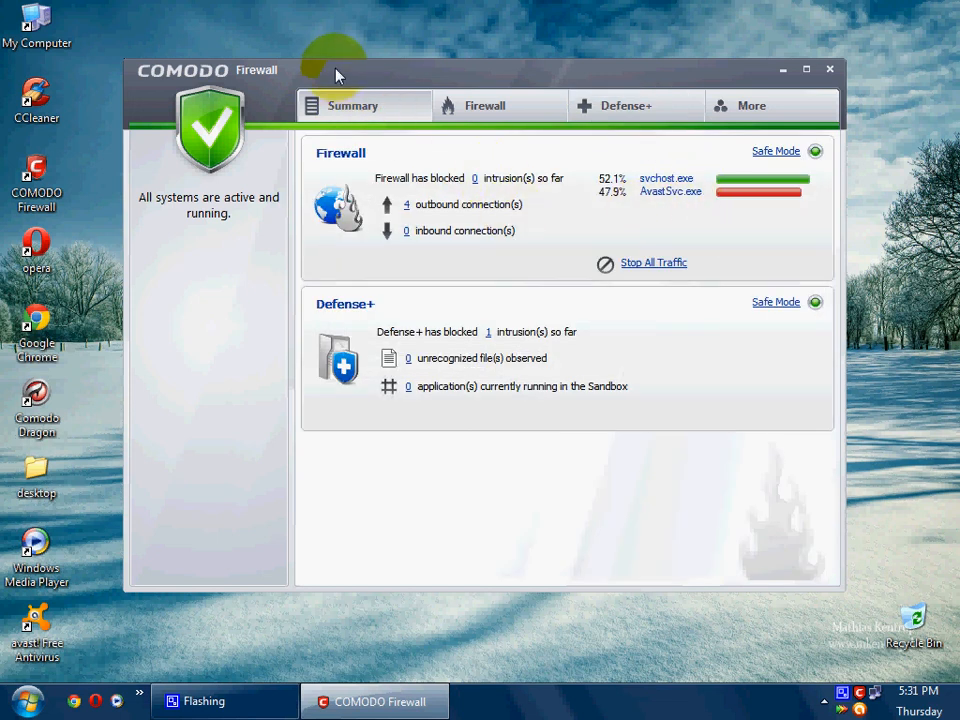